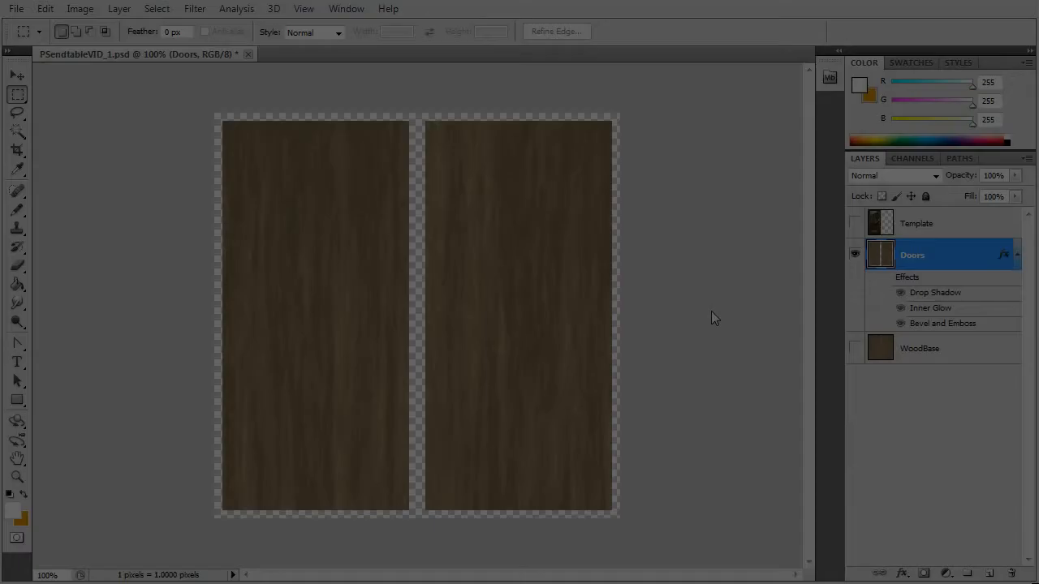
# Enable Drop Shadow, Inner Glow and Bevel and Emboss on the Doors layer
pyautogui.click(854, 348)
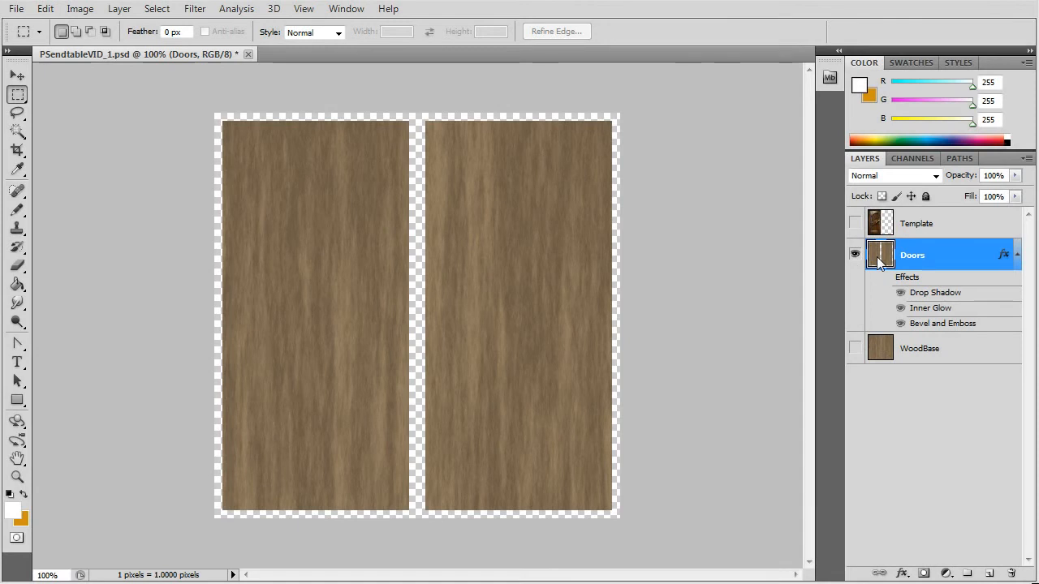
pyautogui.moveTo(119, 10)
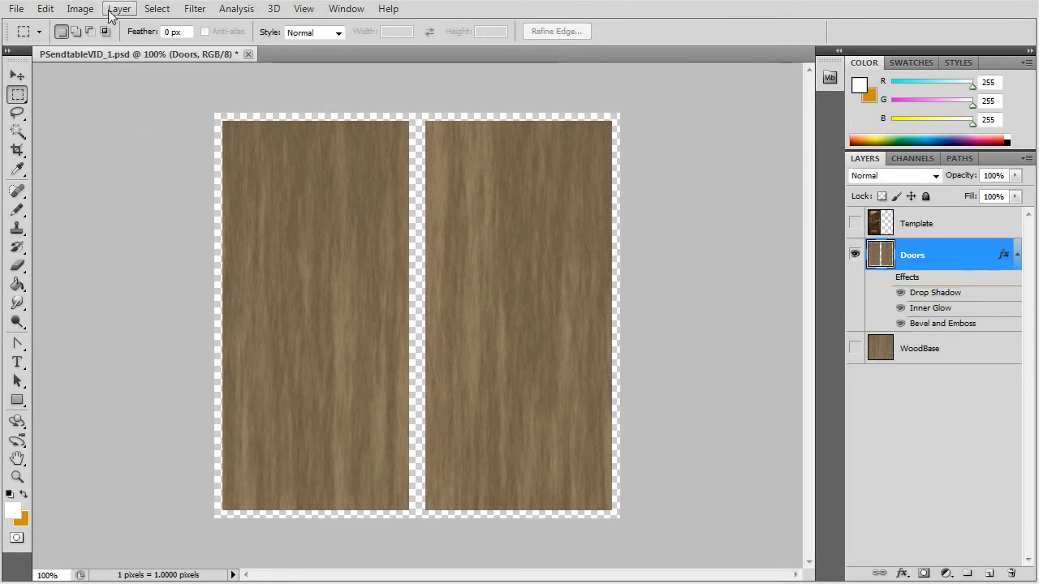
pyautogui.click(119, 10)
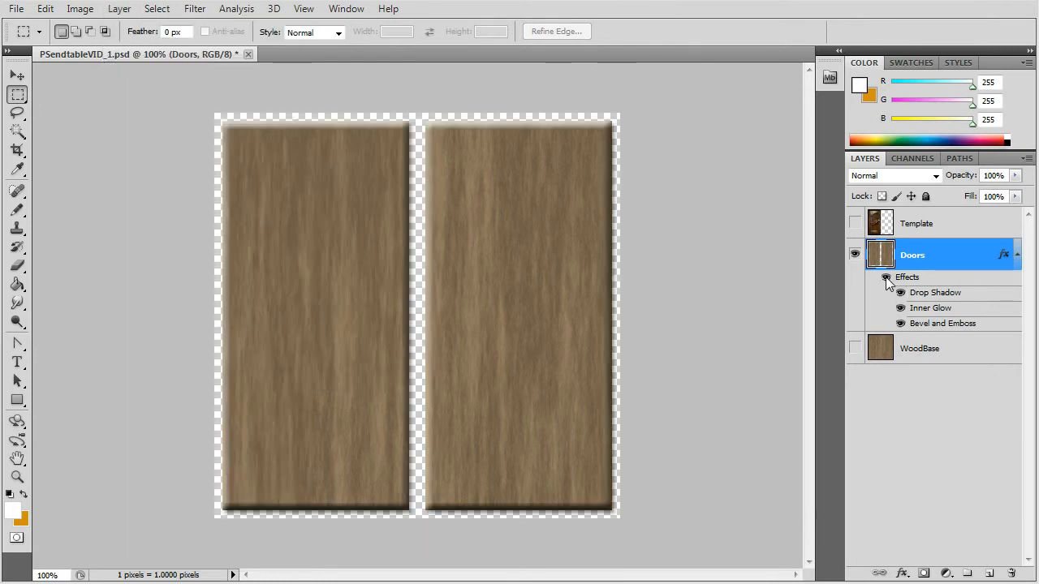
pyautogui.click(854, 347)
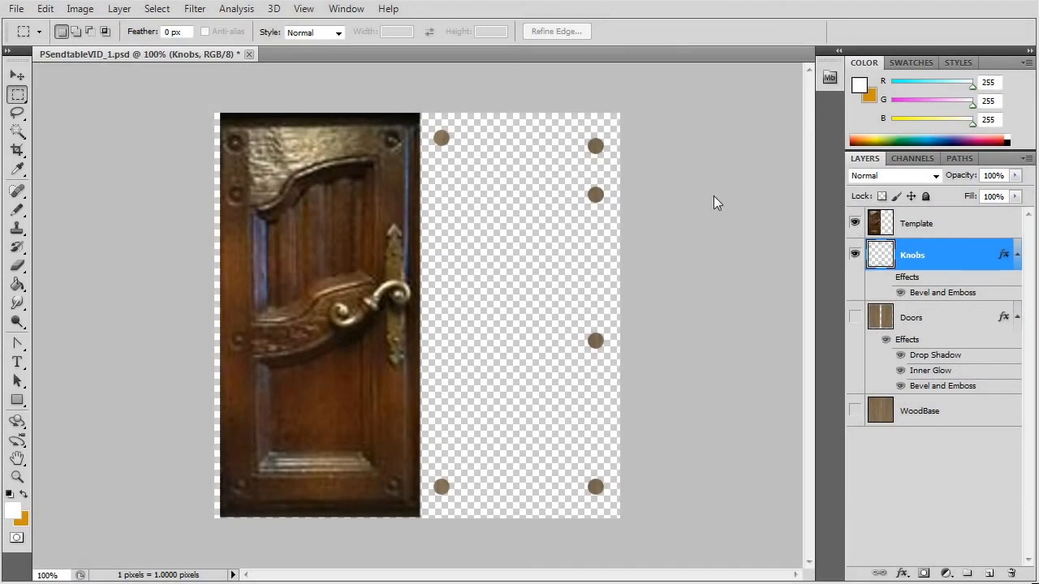
pyautogui.moveTo(240, 317)
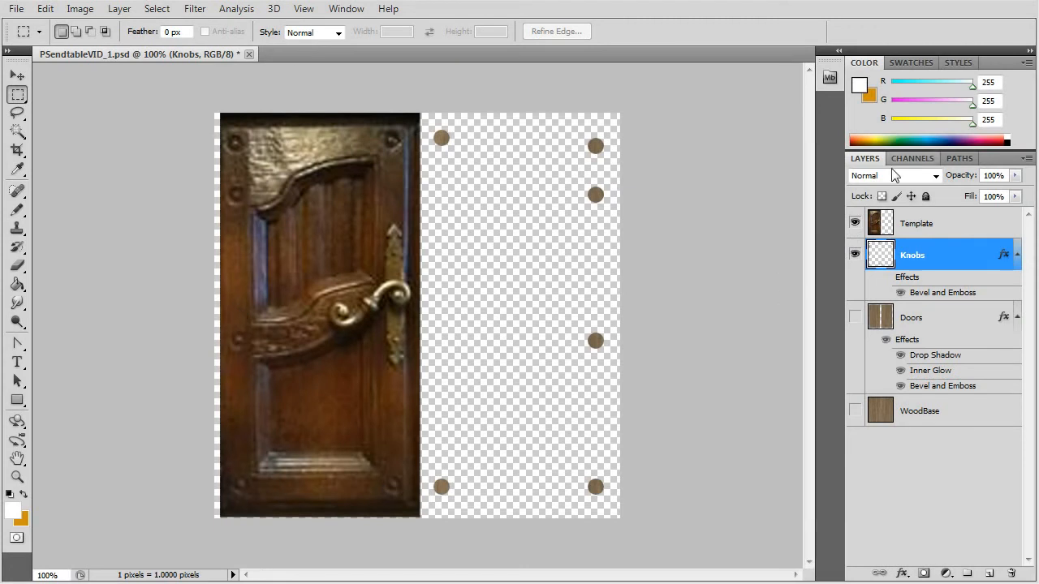
# Give the Knobs layer a Pillow Emboss style and hide the Template layer
pyautogui.click(854, 224)
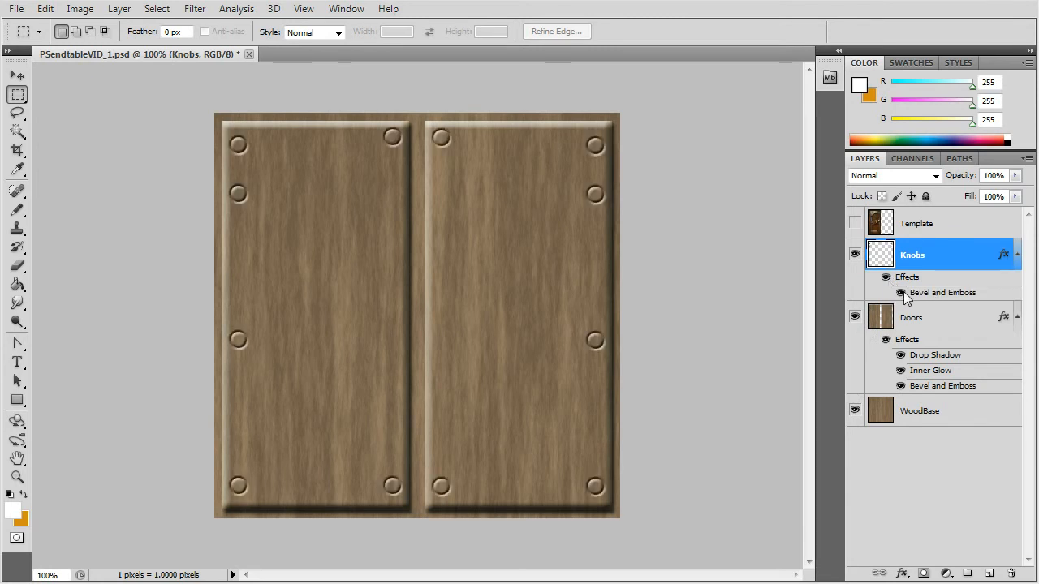
pyautogui.doubleClick(941, 292)
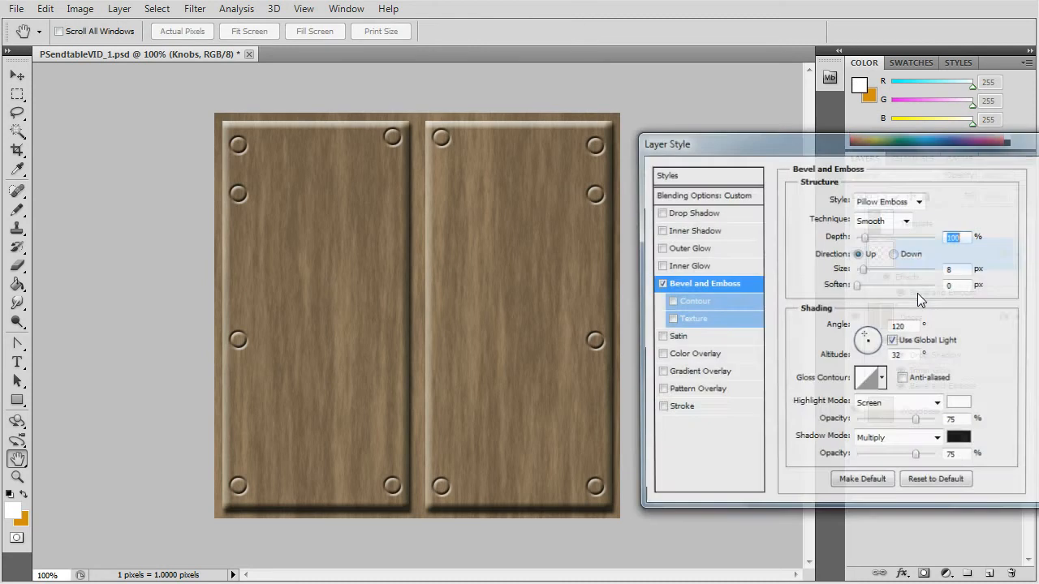
pyautogui.click(919, 201)
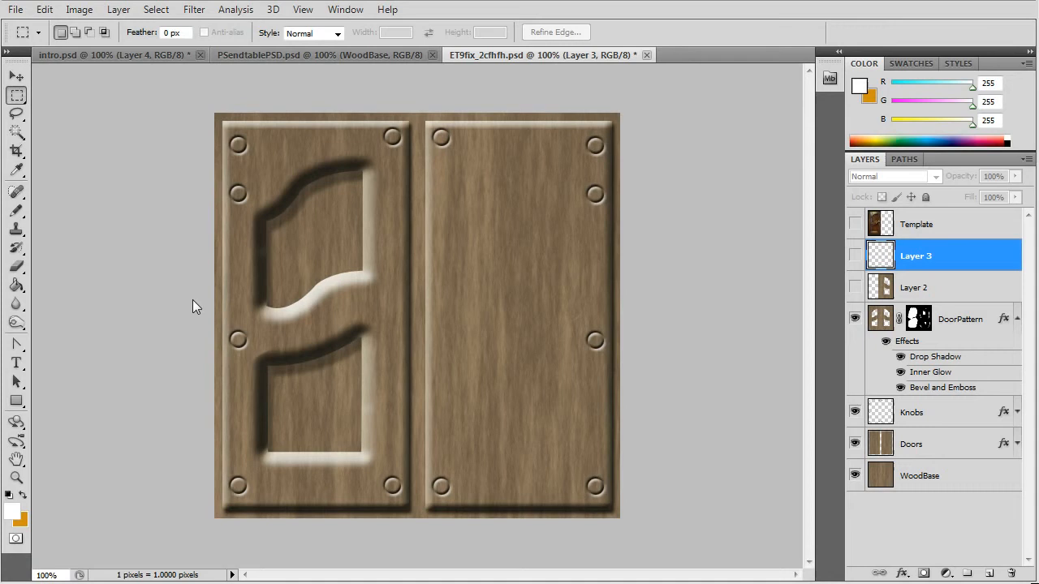
pyautogui.moveTo(363, 276)
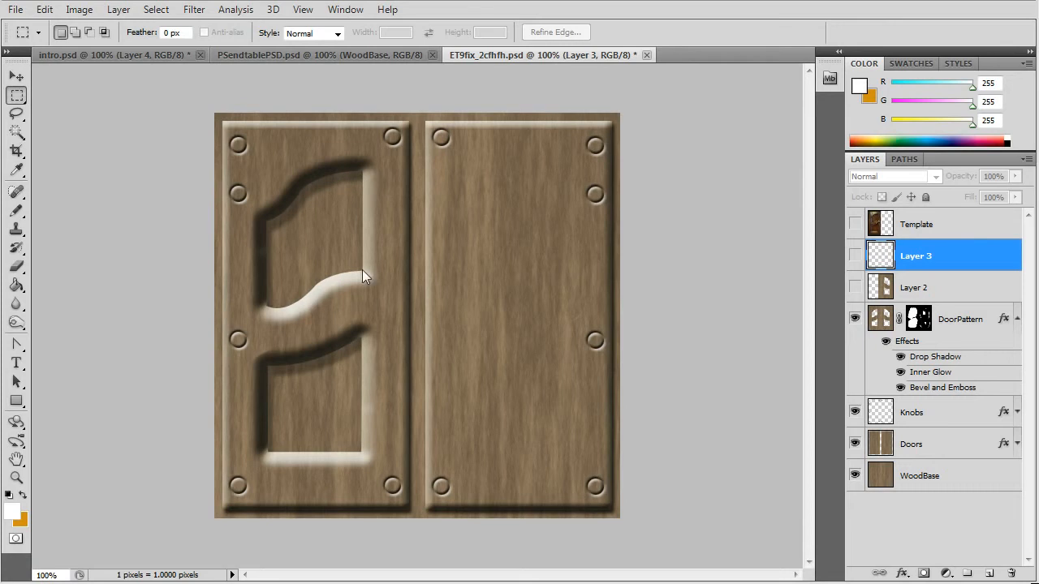
pyautogui.moveTo(353, 428)
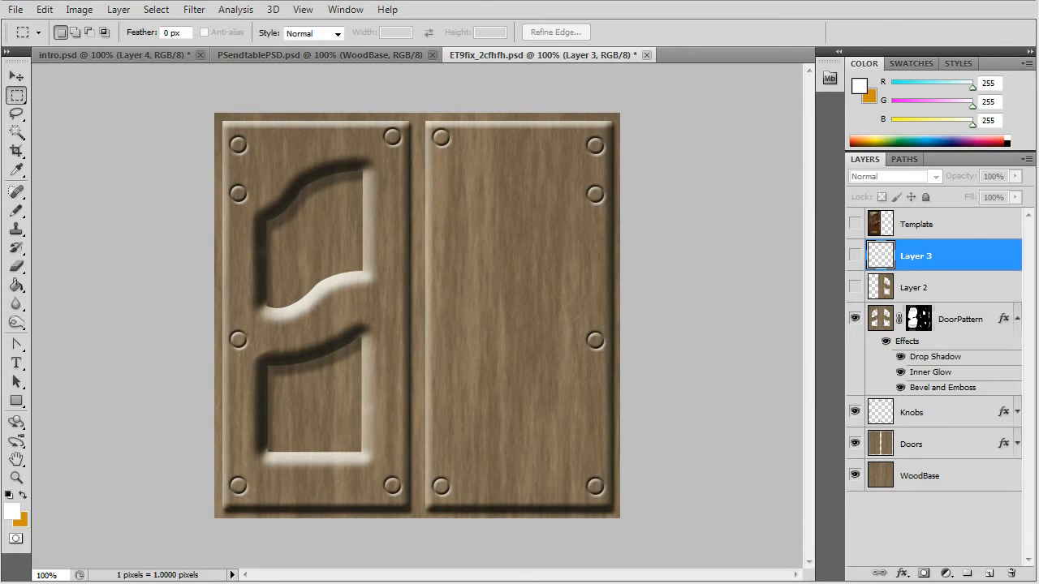
# Hide DoorPattern, Knobs and Doors, leaving only WoodBase visible
pyautogui.click(854, 318)
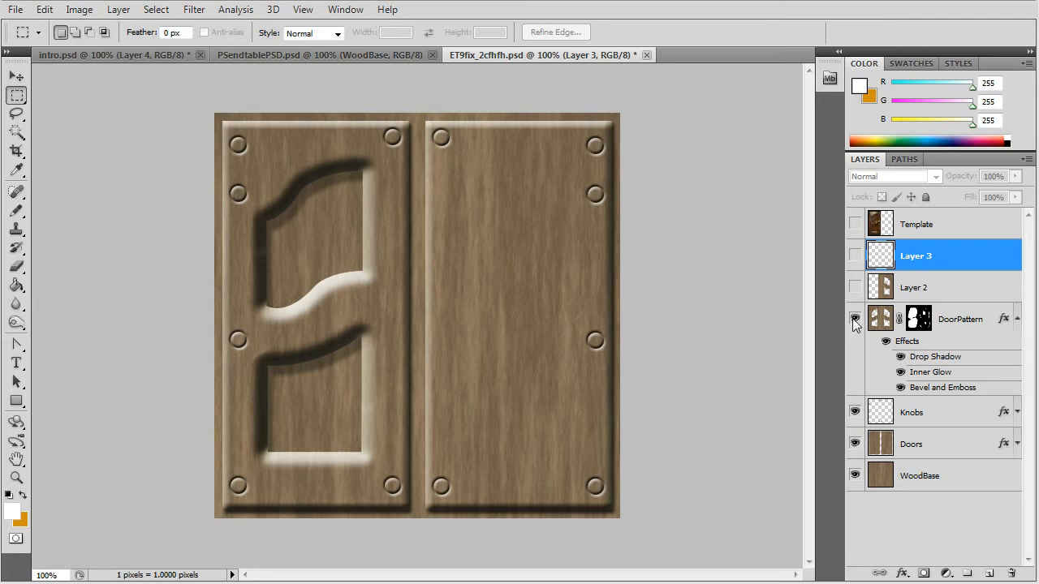
pyautogui.click(854, 318)
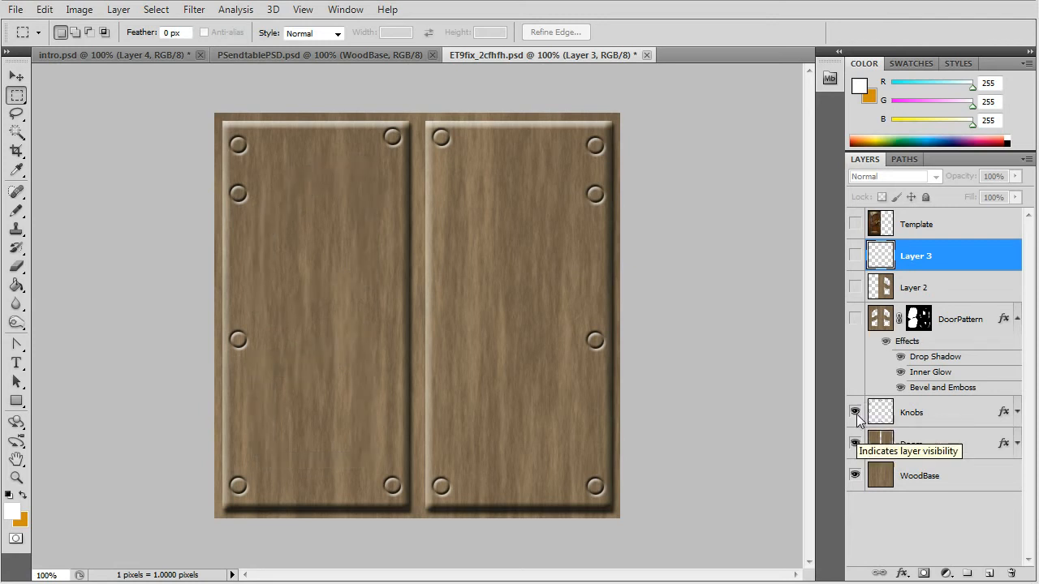
pyautogui.click(854, 413)
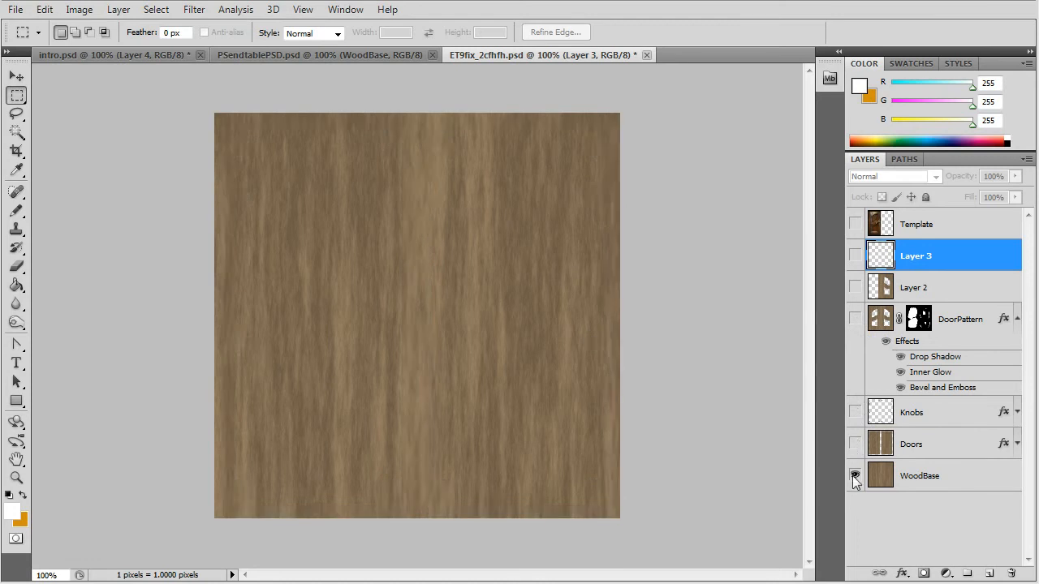
pyautogui.click(854, 475)
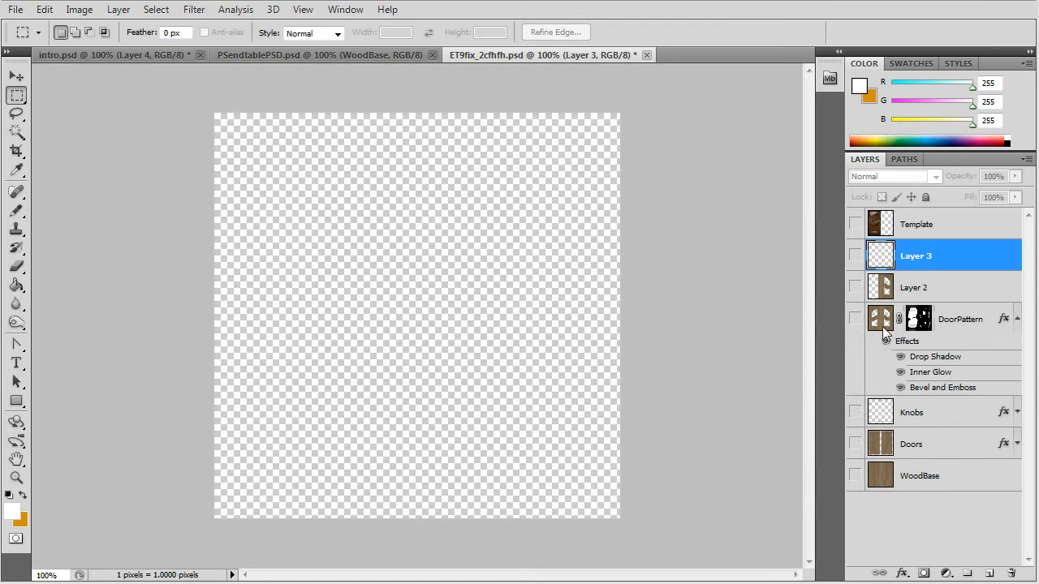
pyautogui.click(854, 476)
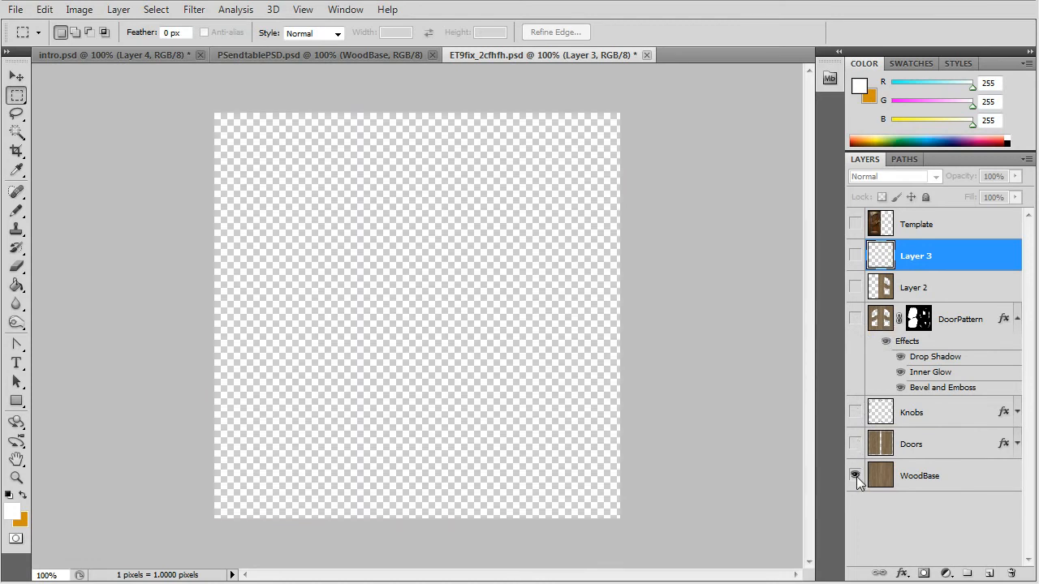
pyautogui.click(905, 159)
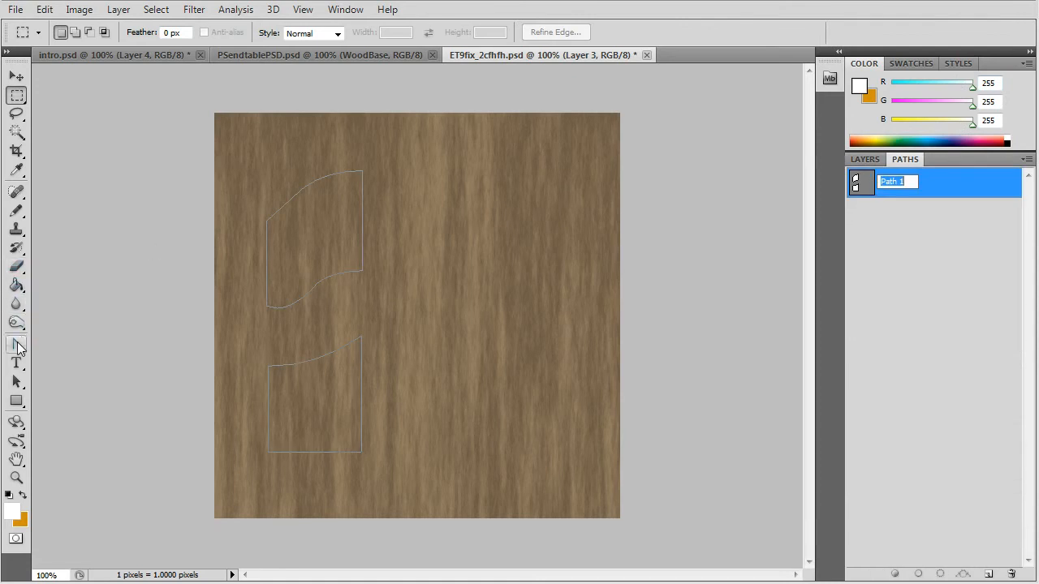
# Switch to the Convert Point Tool to adjust the Path 1 panel outlines
pyautogui.click(16, 344)
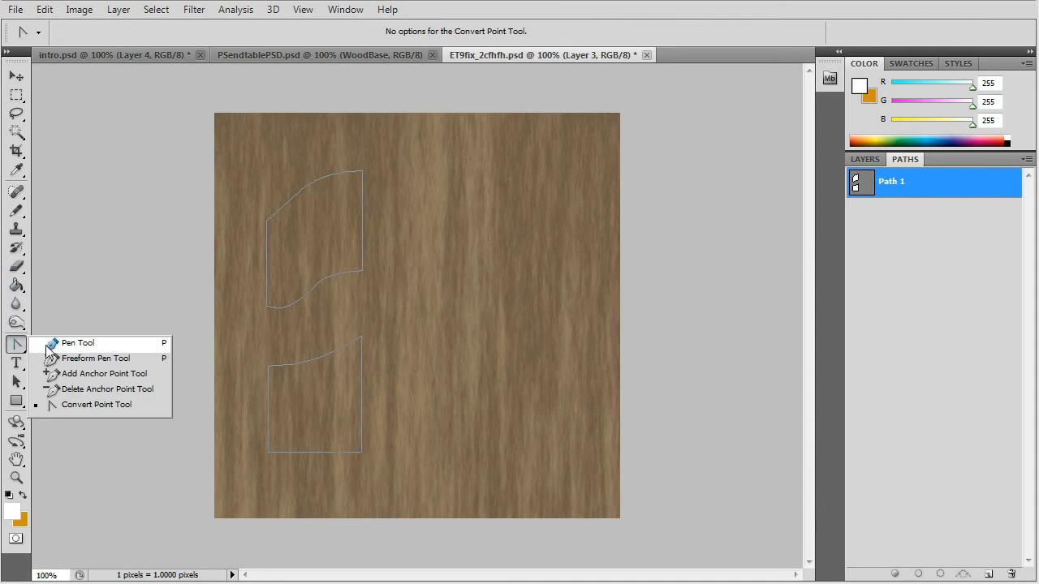
pyautogui.moveTo(98, 405)
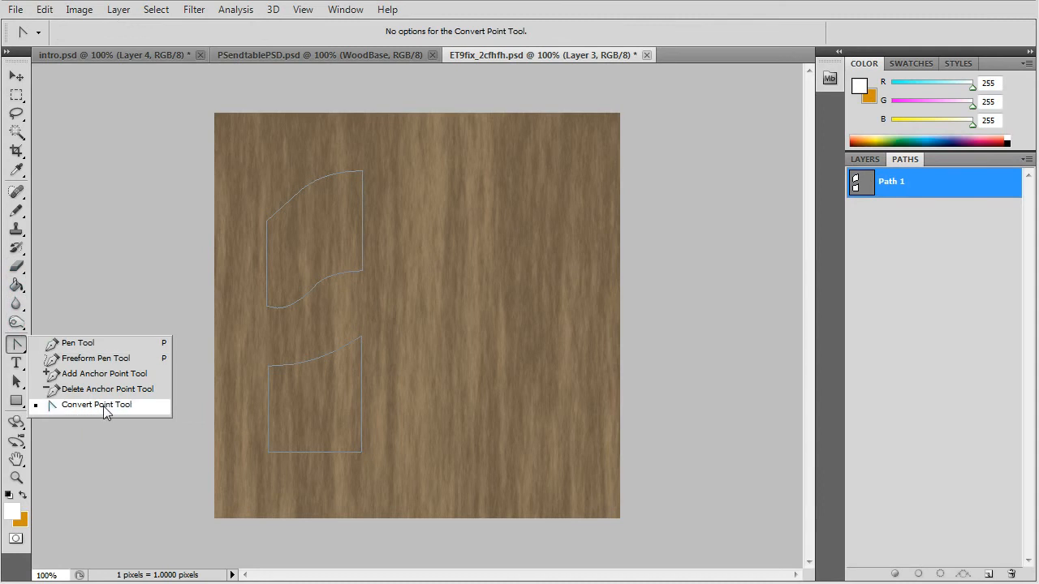
pyautogui.click(95, 404)
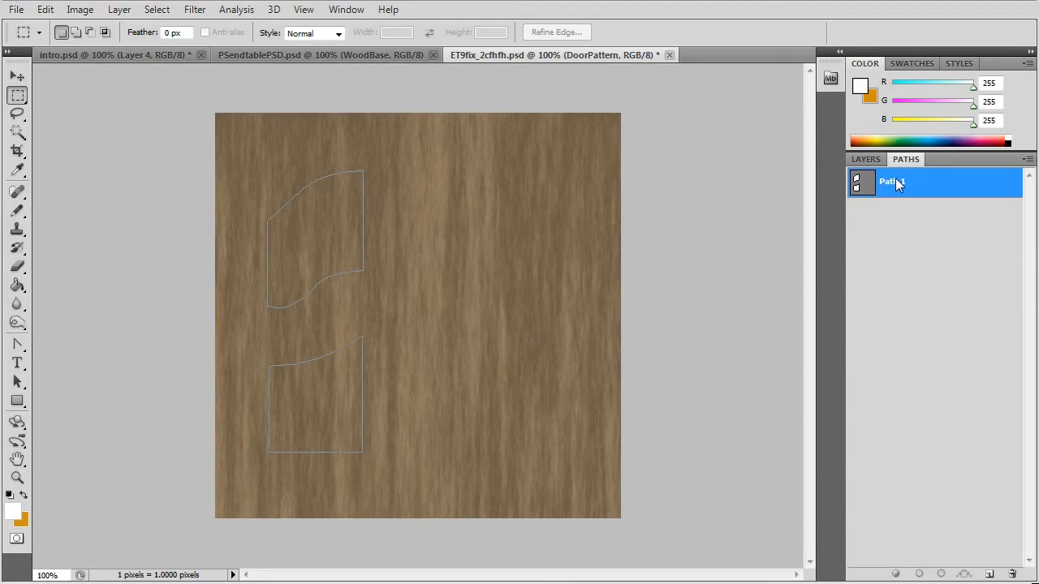
# Load Path 1 as a selection and make the visible WoodBase layer active
pyautogui.click(958, 233)
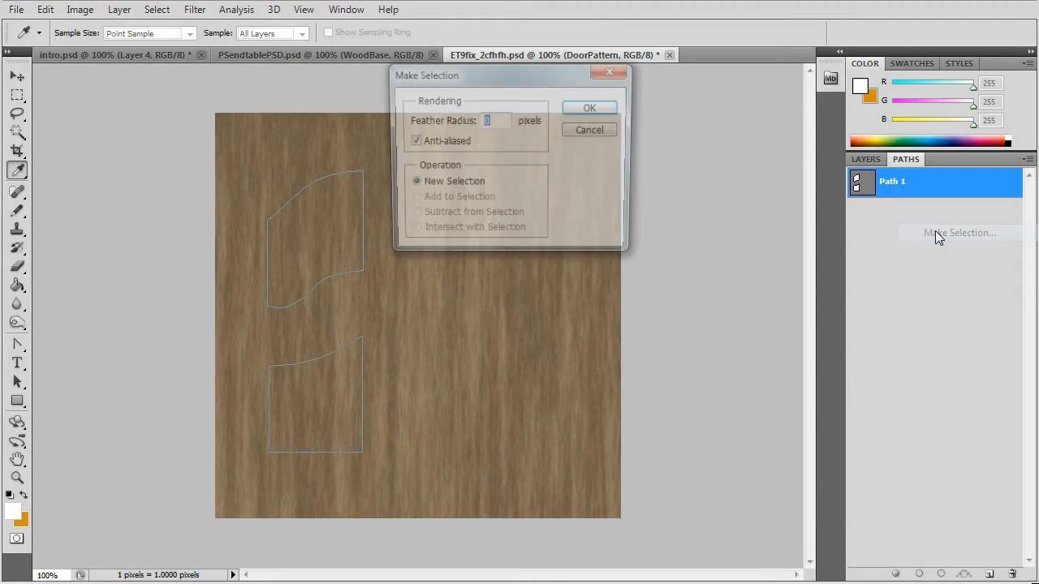
pyautogui.click(590, 107)
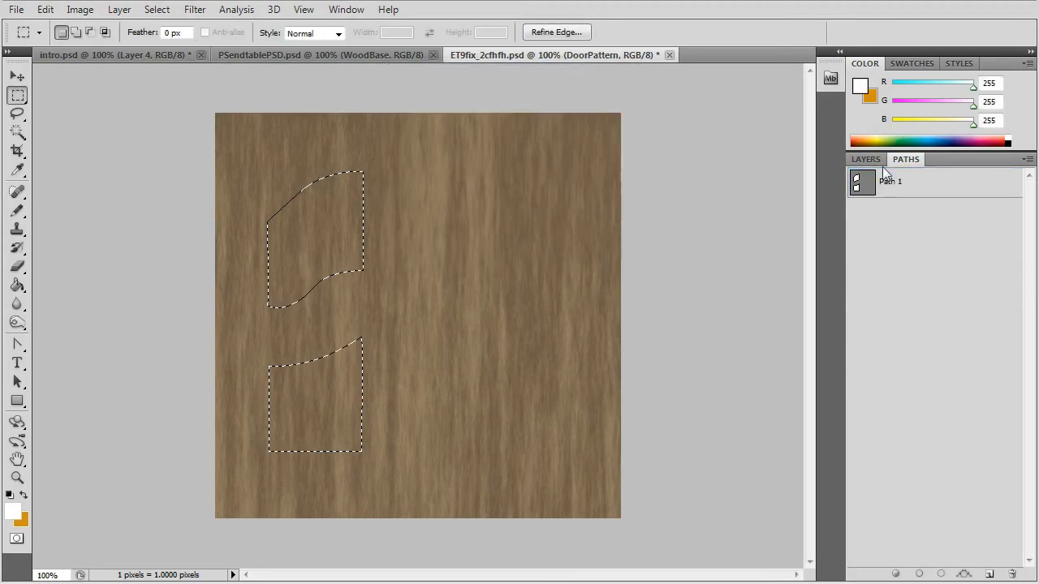
pyautogui.click(865, 159)
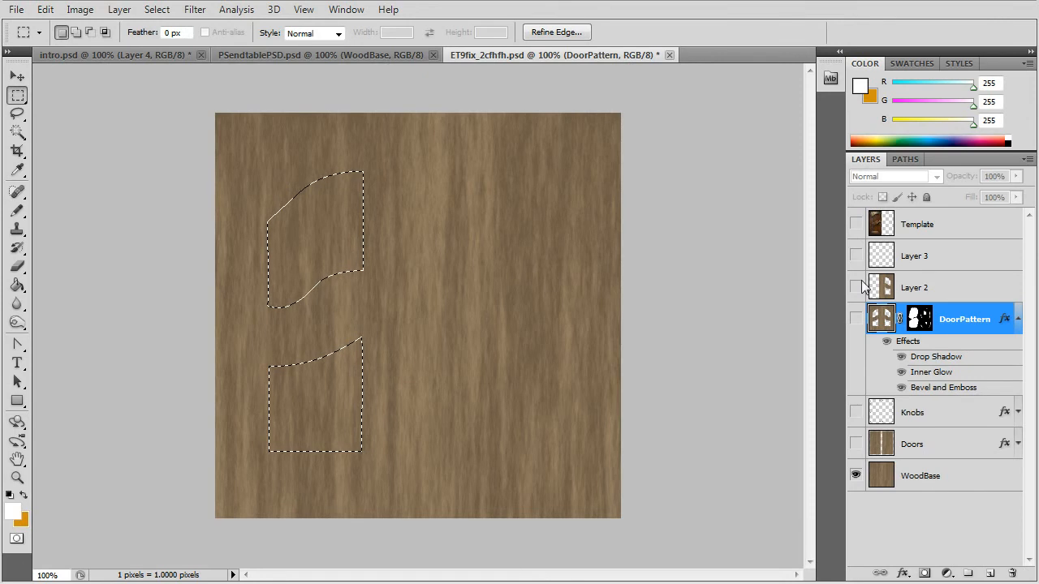
pyautogui.click(855, 476)
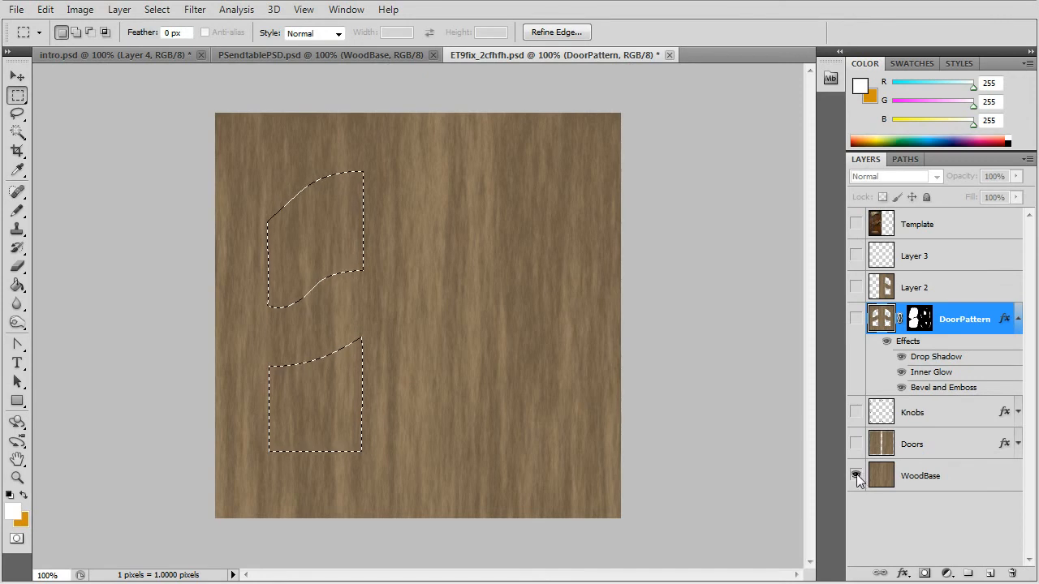
pyautogui.click(922, 476)
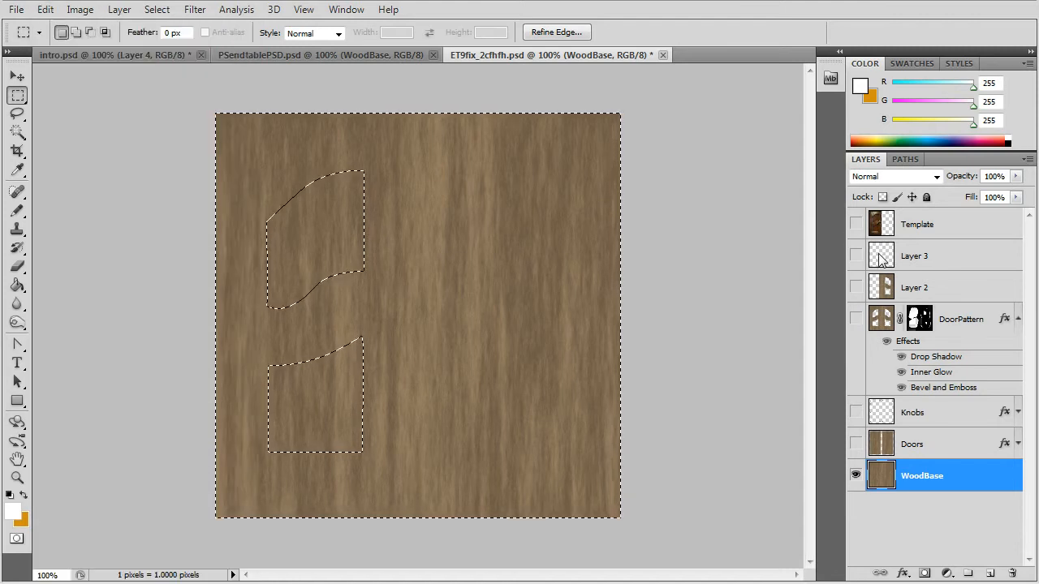
# Cut the panel pattern shapes out of the copied wood layer and hide it
pyautogui.click(45, 10)
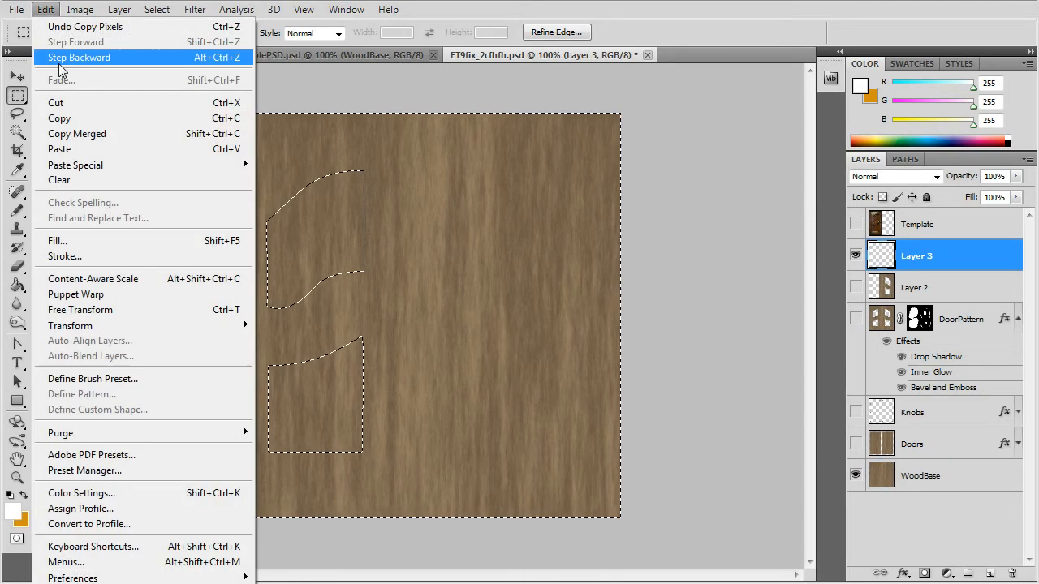
pyautogui.click(78, 57)
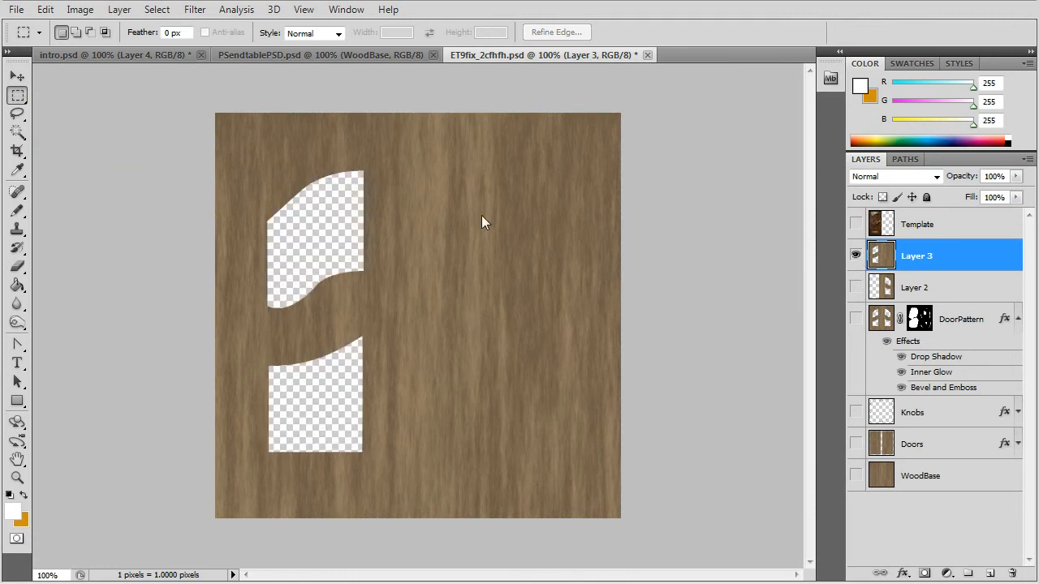
pyautogui.moveTo(453, 112); pyautogui.dragTo(620, 520)
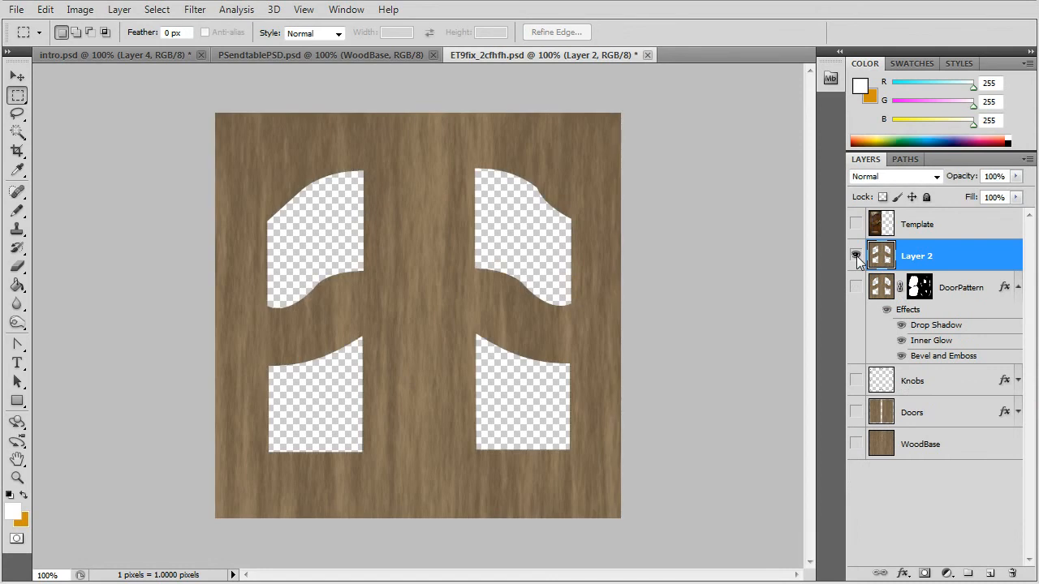
pyautogui.click(854, 256)
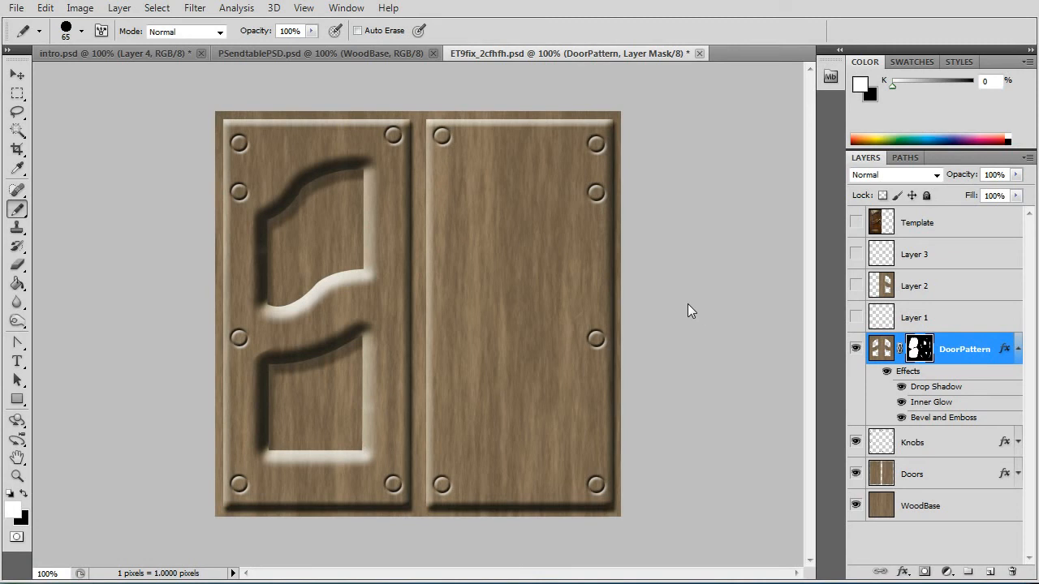
pyautogui.moveTo(919, 351)
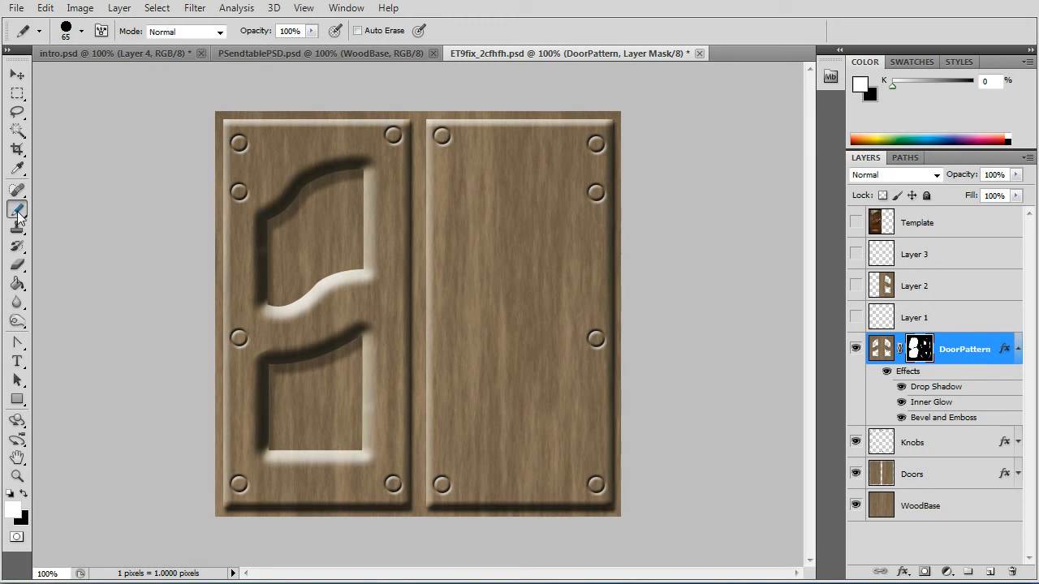
# Choose the Brush tool for the DoorPattern layer mask
pyautogui.click(16, 209)
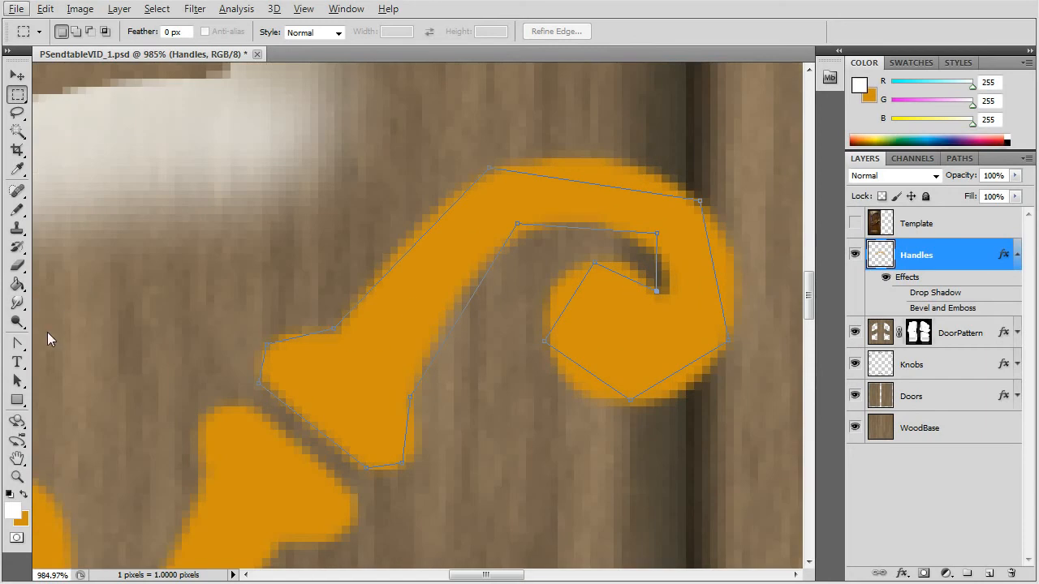
# With the Convert Point Tool, curve the handle path's corner anchors into smooth arcs
pyautogui.click(16, 344)
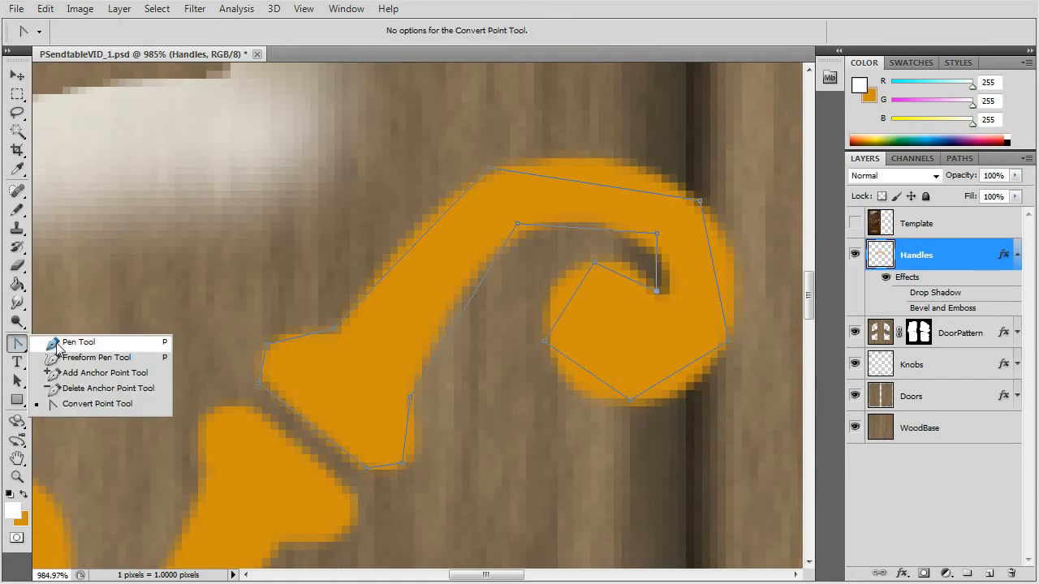
pyautogui.click(78, 341)
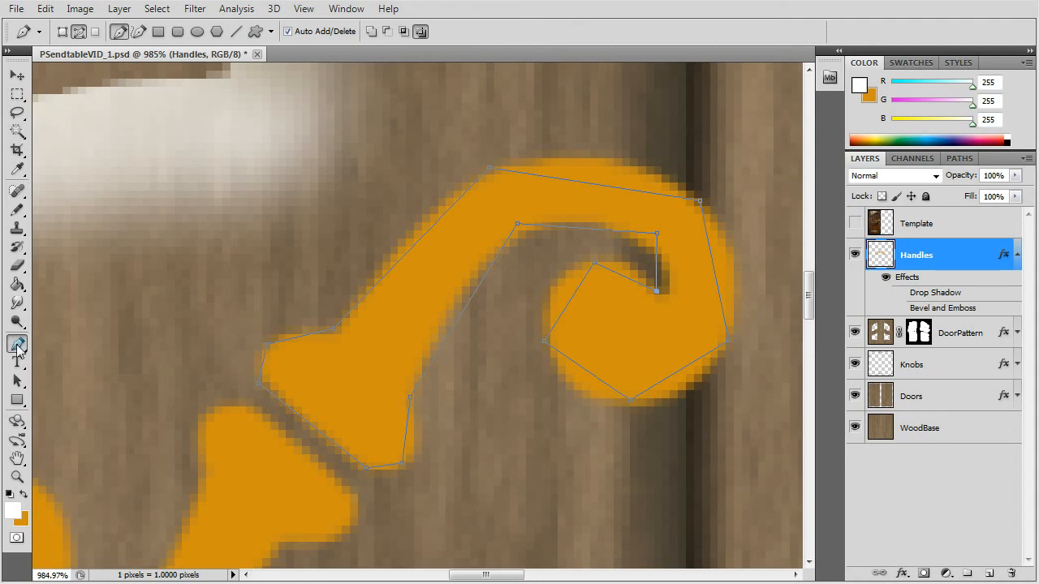
pyautogui.click(16, 344)
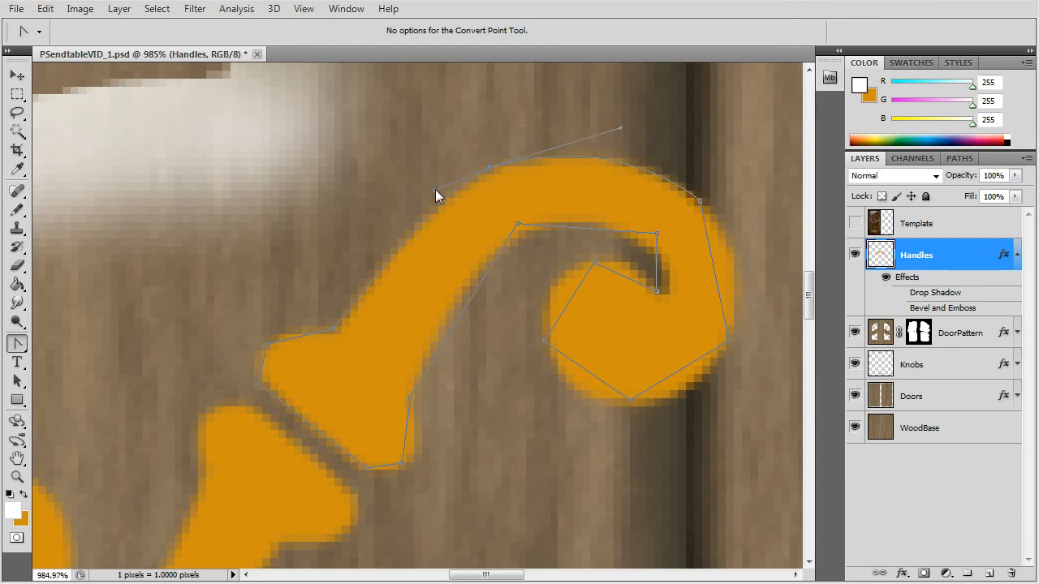
pyautogui.moveTo(488, 167); pyautogui.dragTo(581, 203)
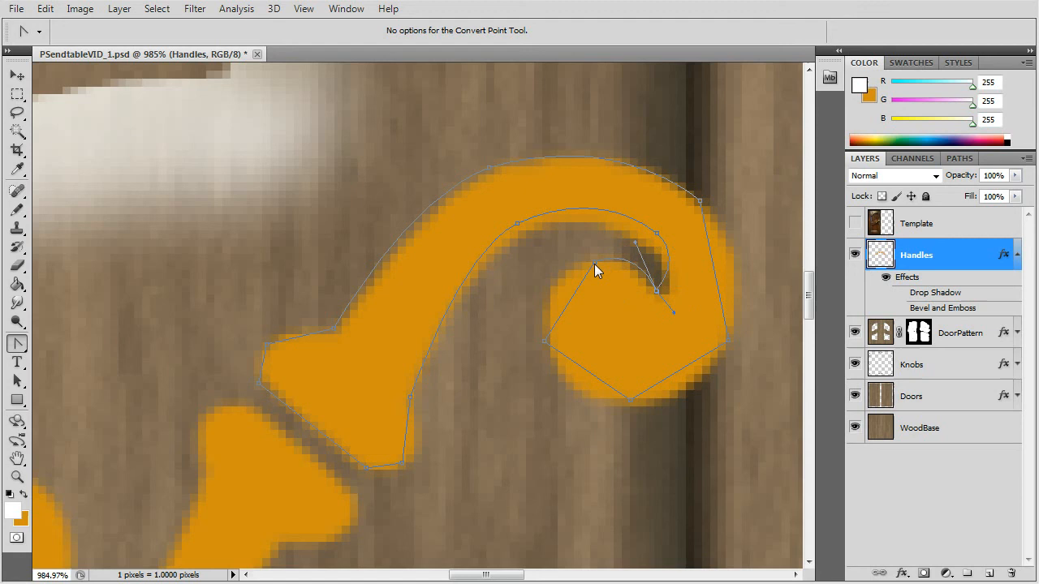
pyautogui.moveTo(597, 270); pyautogui.dragTo(548, 347)
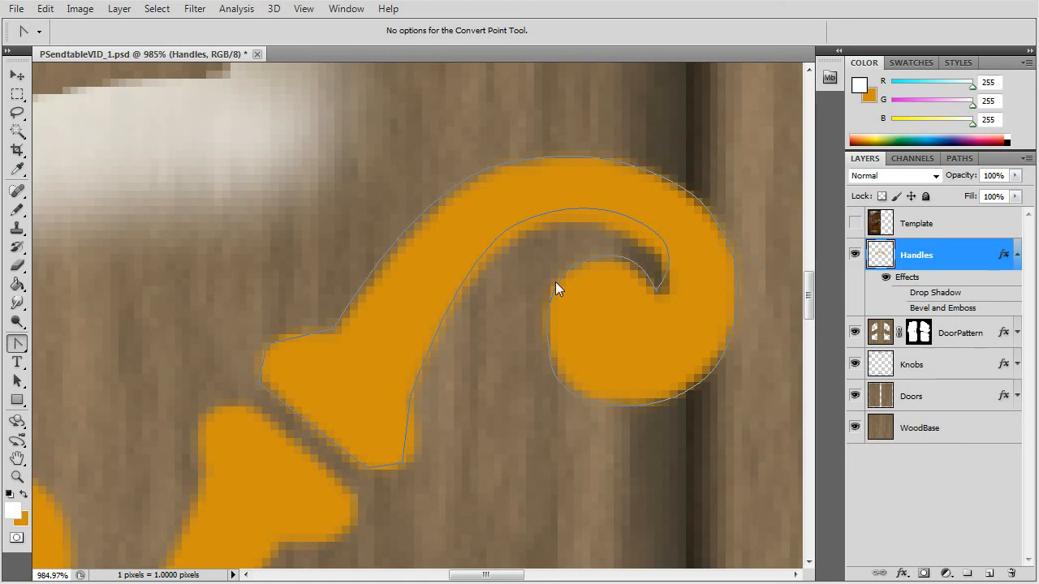
pyautogui.moveTo(435, 260)
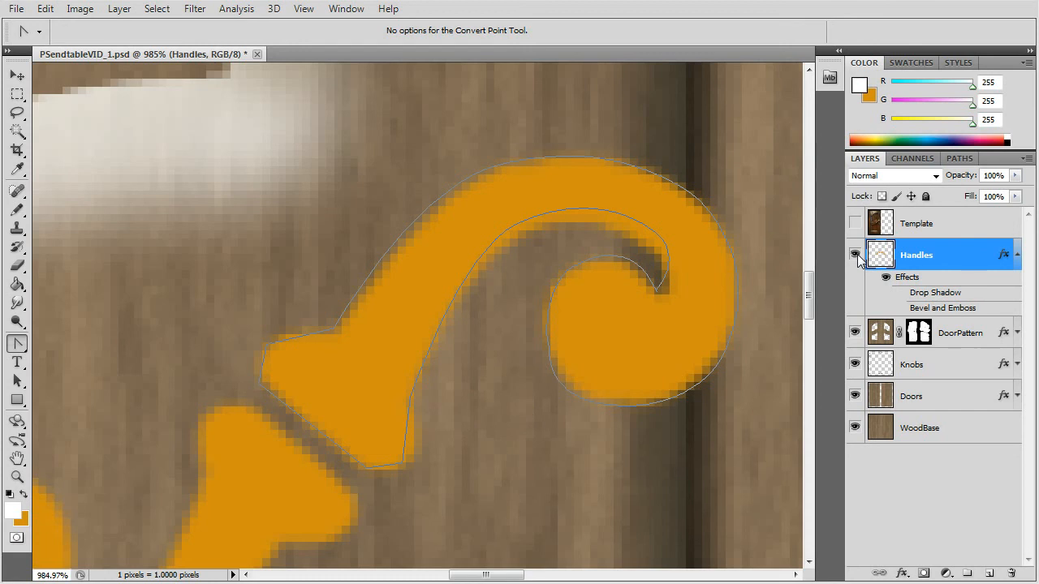
pyautogui.click(959, 157)
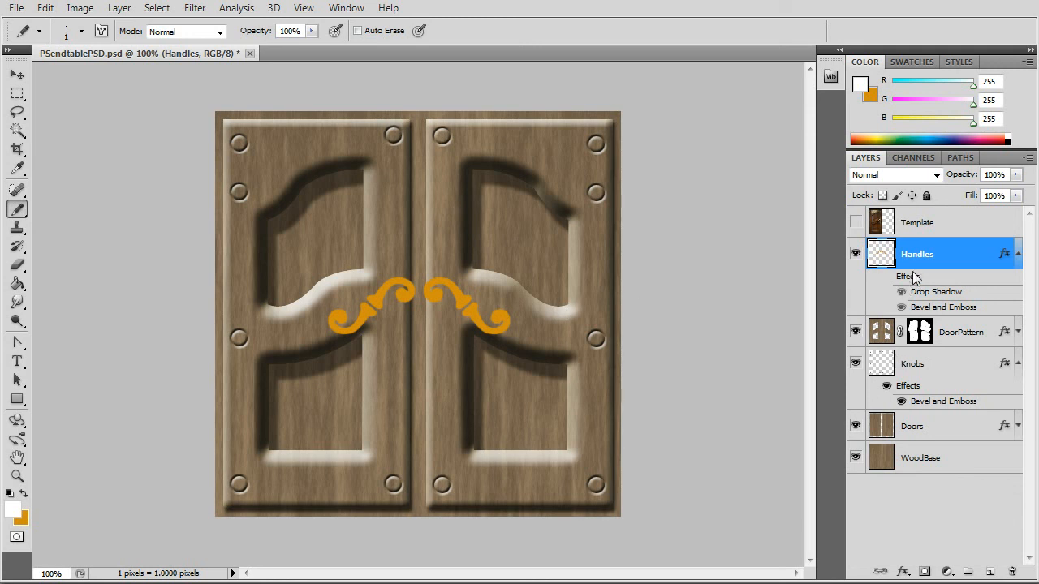
# Enable the Handles layer effects and add a Drop Shadow in its Layer Style
pyautogui.click(887, 276)
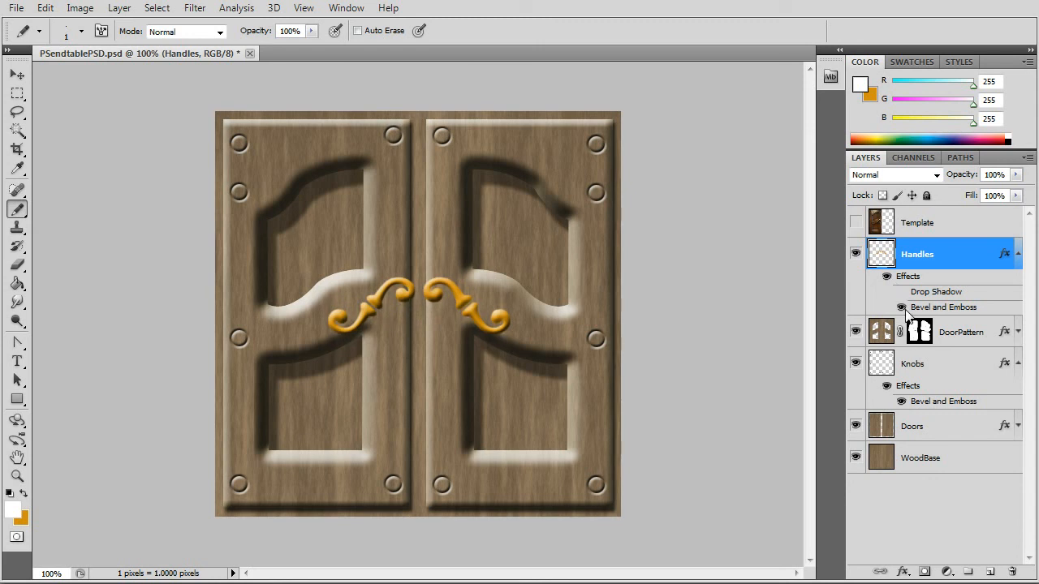
pyautogui.click(120, 7)
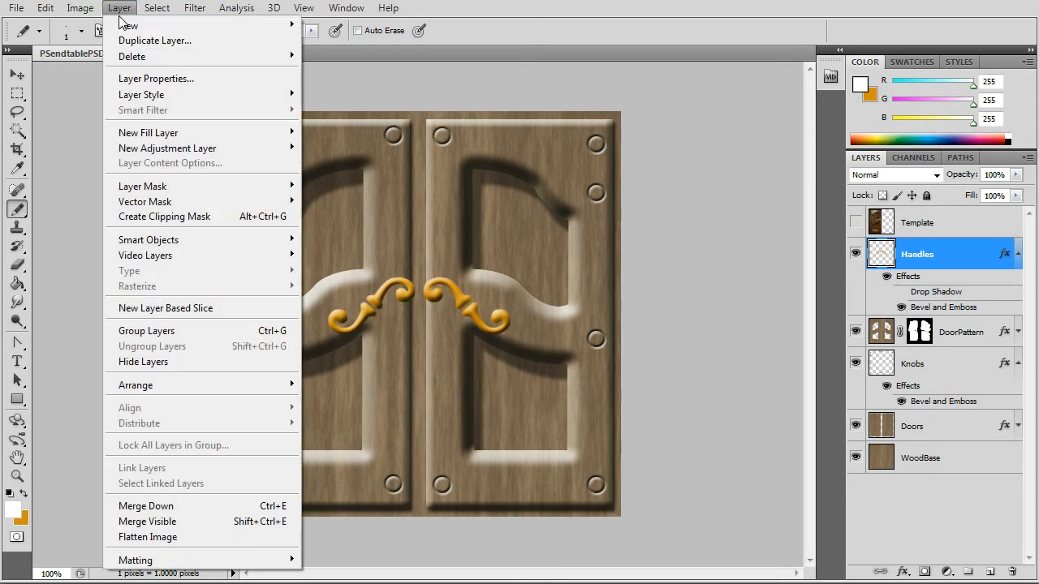
pyautogui.moveTo(141, 94)
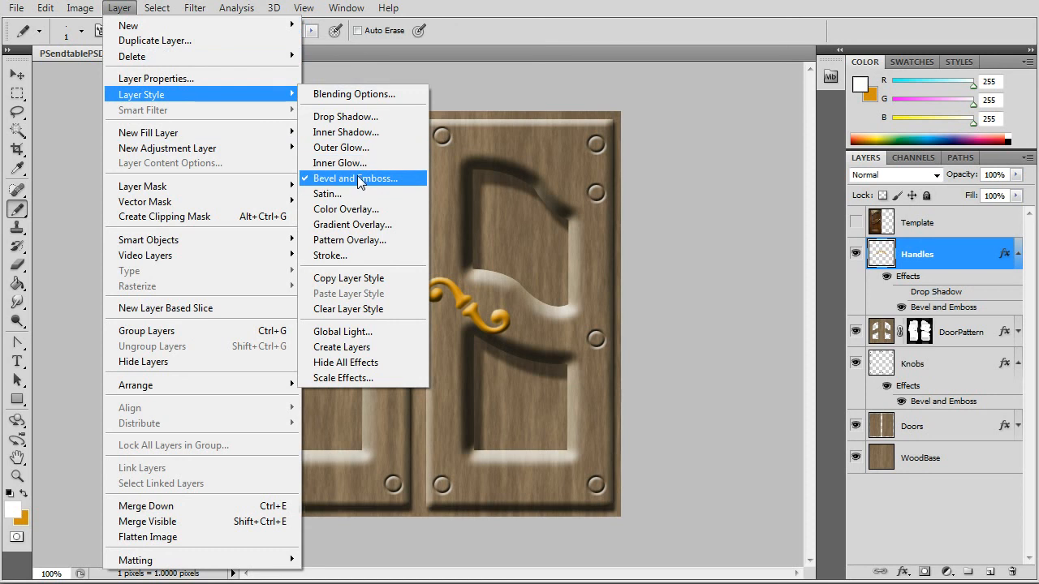
pyautogui.click(353, 177)
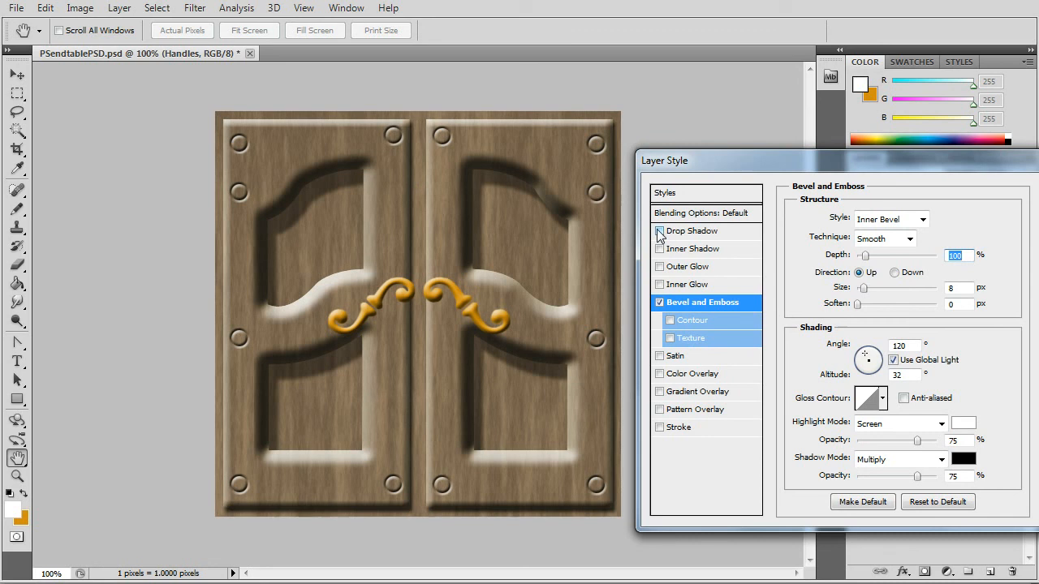
pyautogui.click(659, 231)
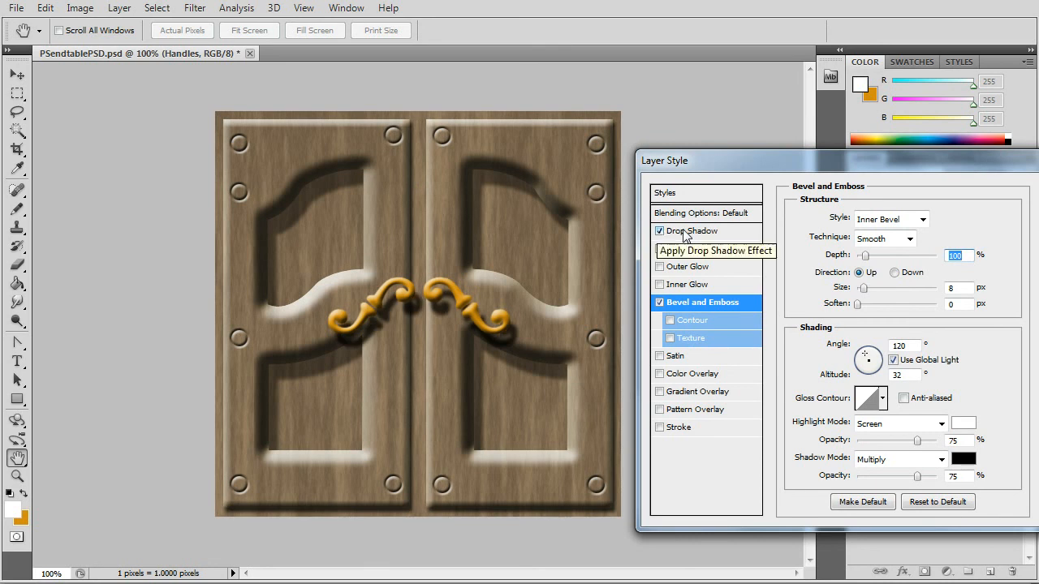
pyautogui.click(695, 231)
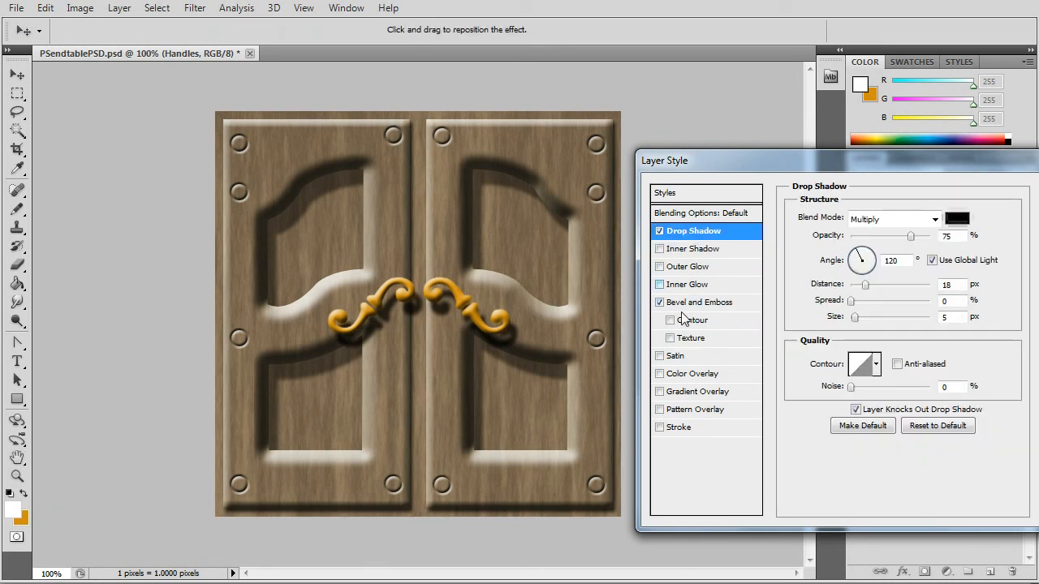